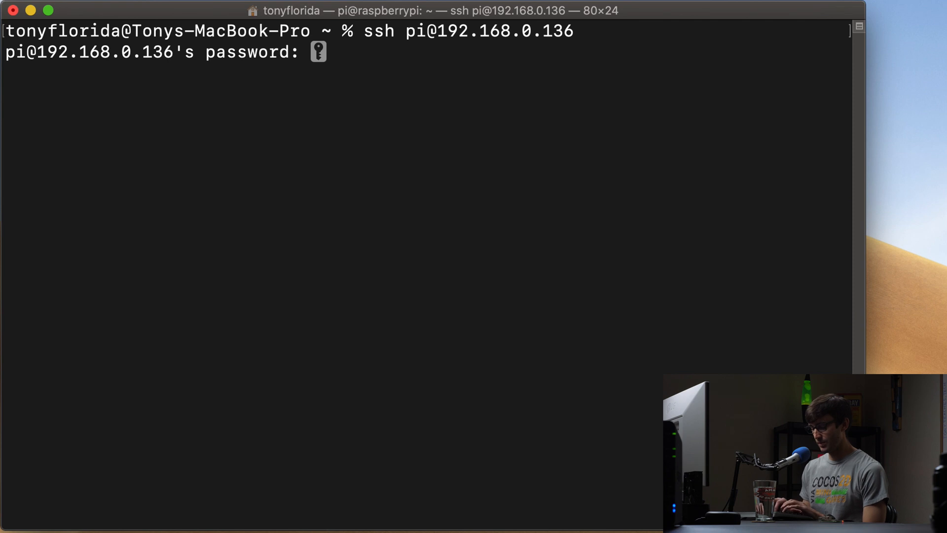
pyautogui.press('Enter')
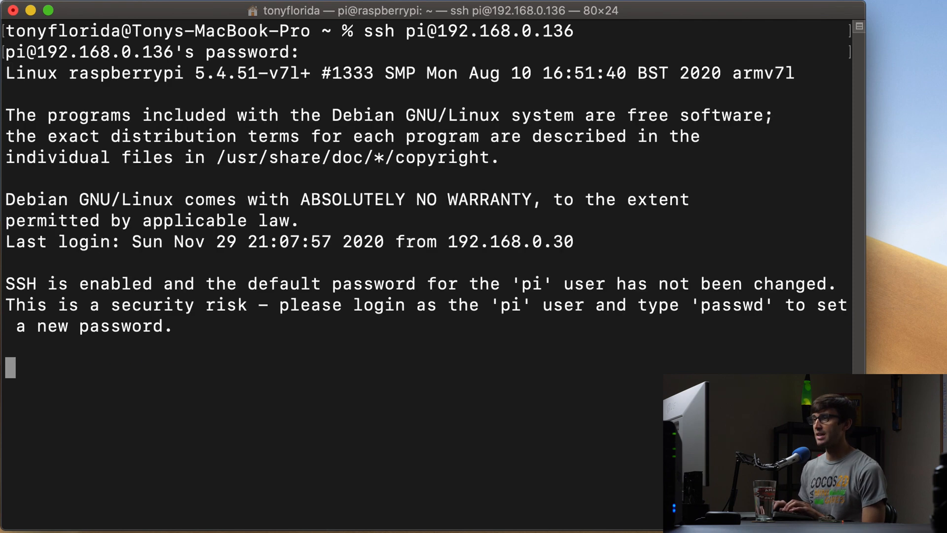
pyautogui.press('Return')
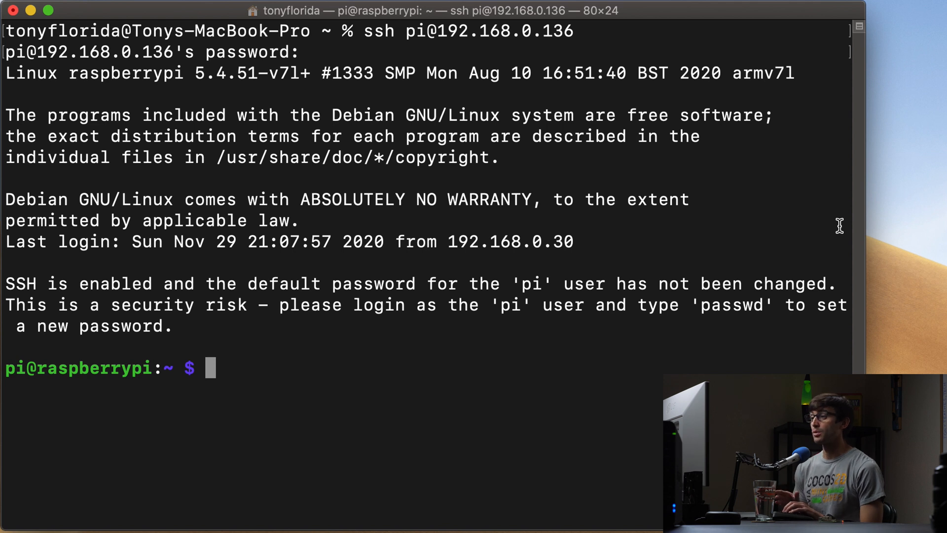
pyautogui.write('s')
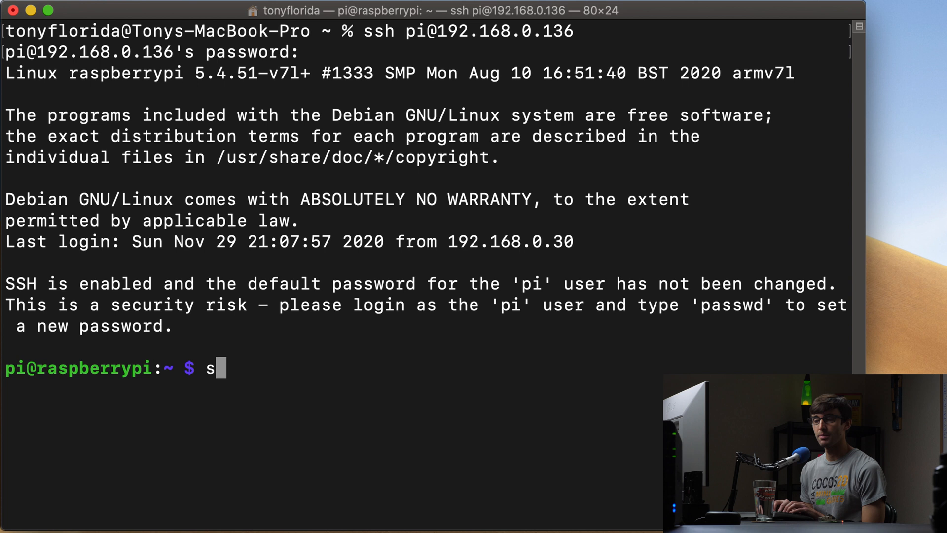
pyautogui.write('udo apt update')
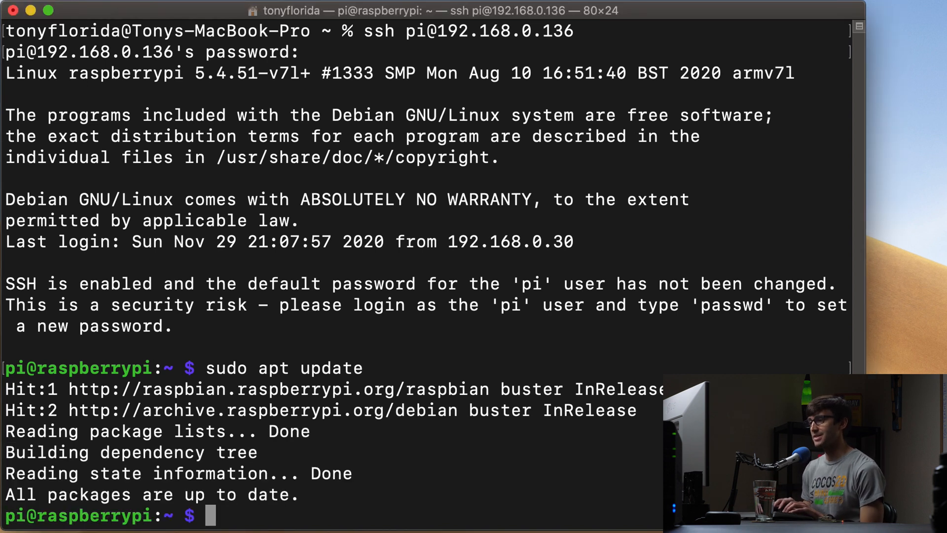
pyautogui.write('sudo')
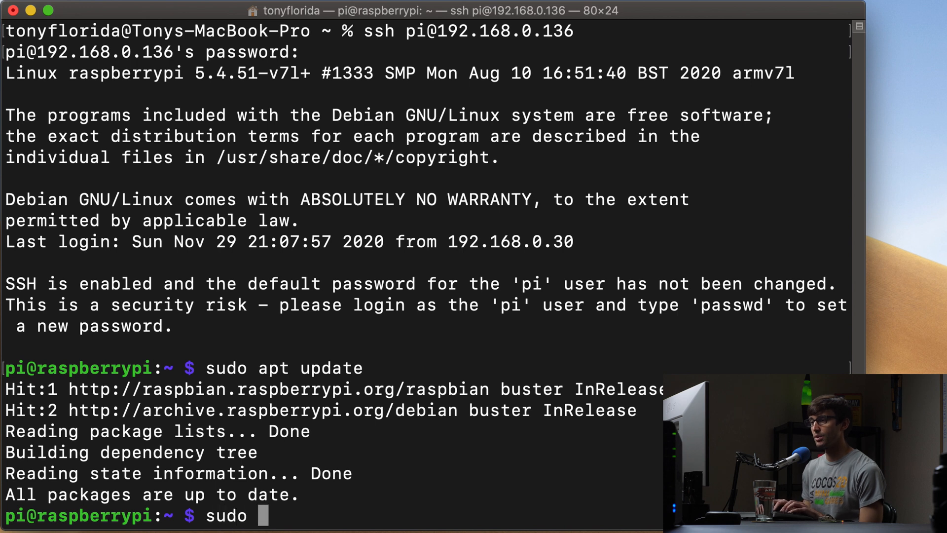
pyautogui.write('apt upgrade')
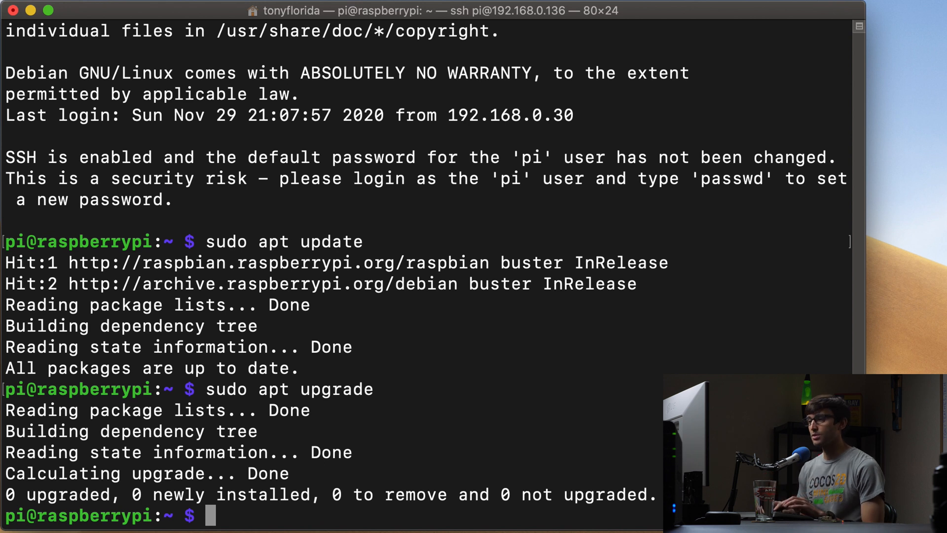
# Install nginx with sudo apt install, answering y to continue
pyautogui.write('sudo apt install nginx')
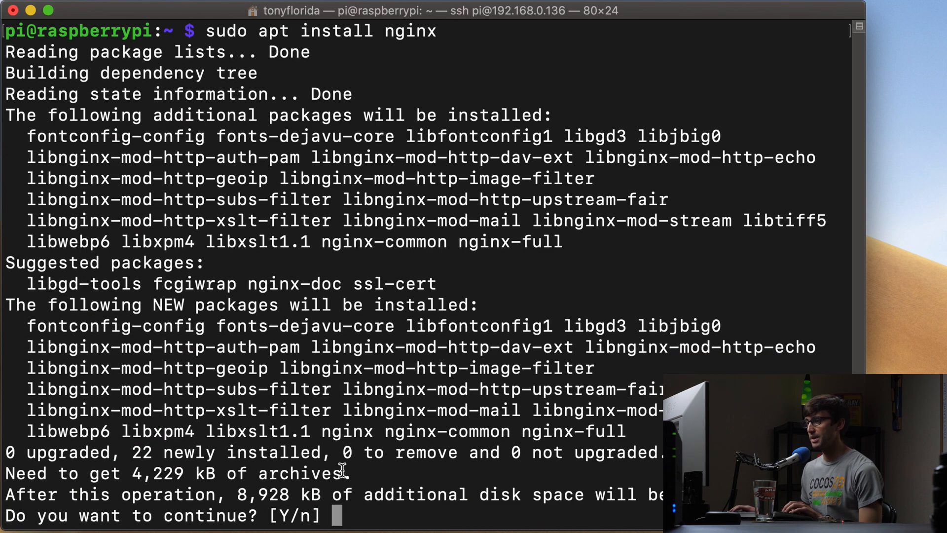
pyautogui.write('y')
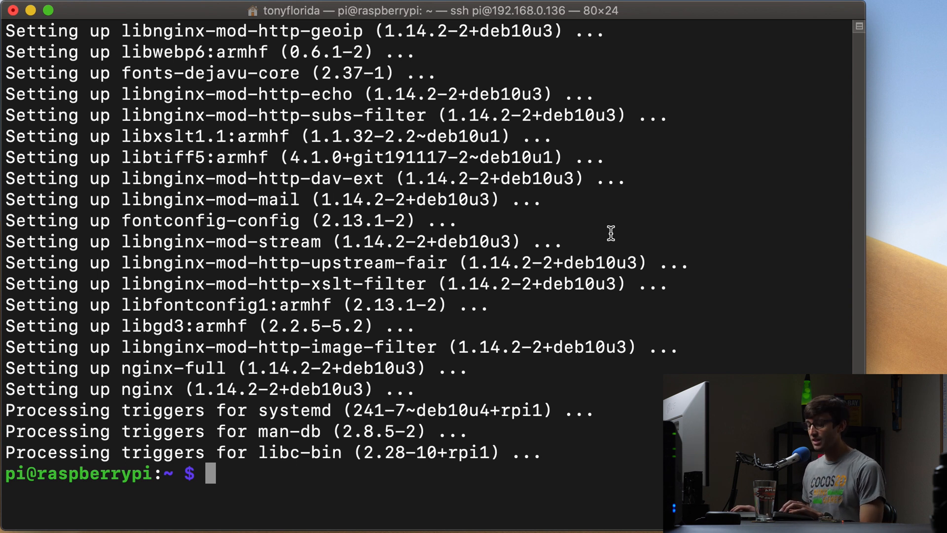
# Check systemctl status nginx shows active and running, then quit the status view
pyautogui.write('systemctl status nginx')
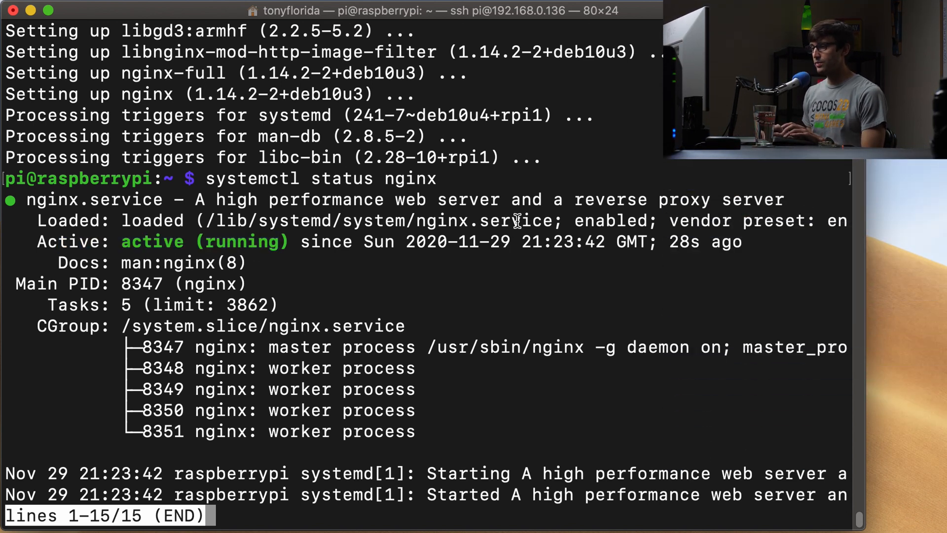
pyautogui.press('q')
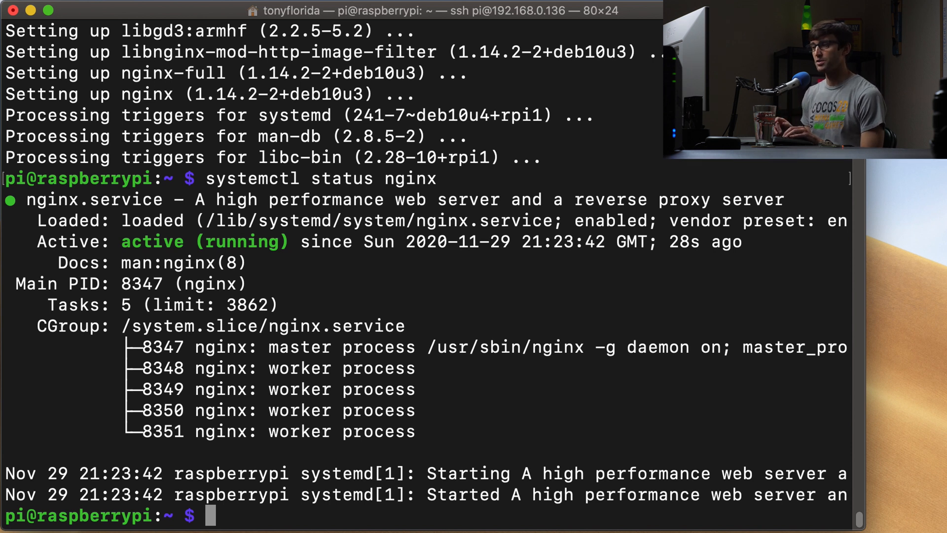
pyautogui.write('v')
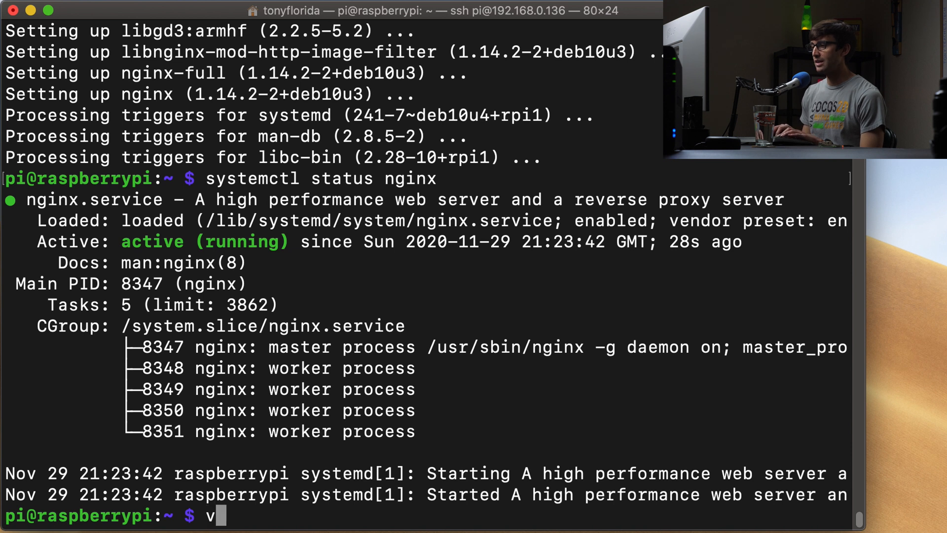
pyautogui.write('im /etc/nginx/^C')
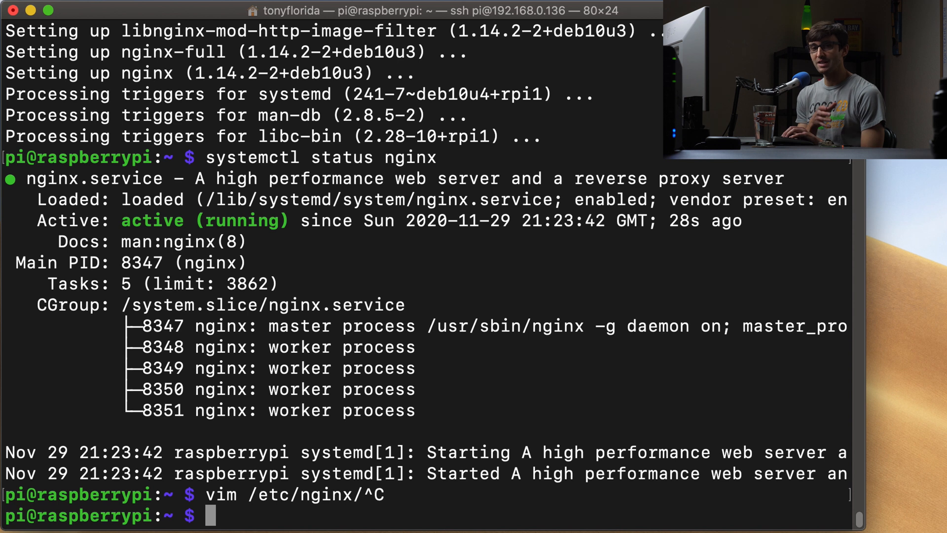
pyautogui.write('v')
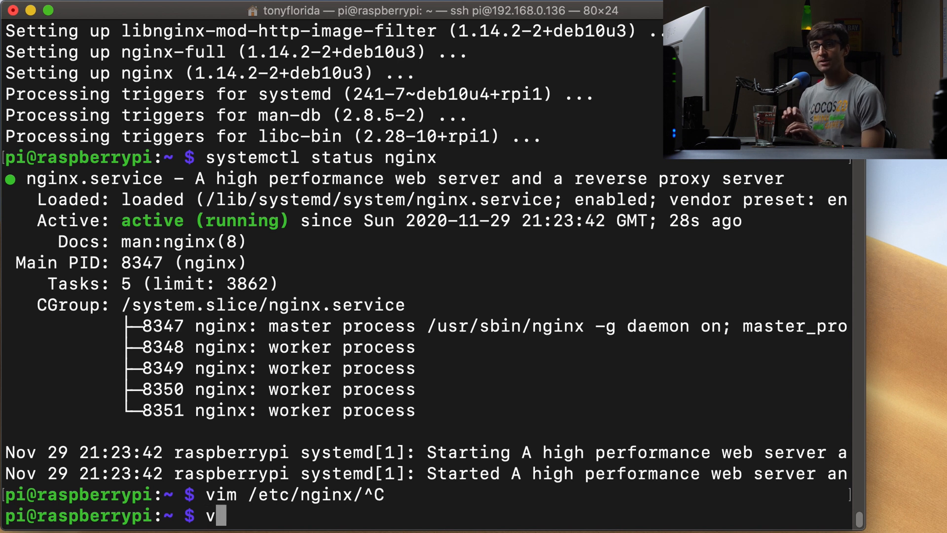
pyautogui.write('i')
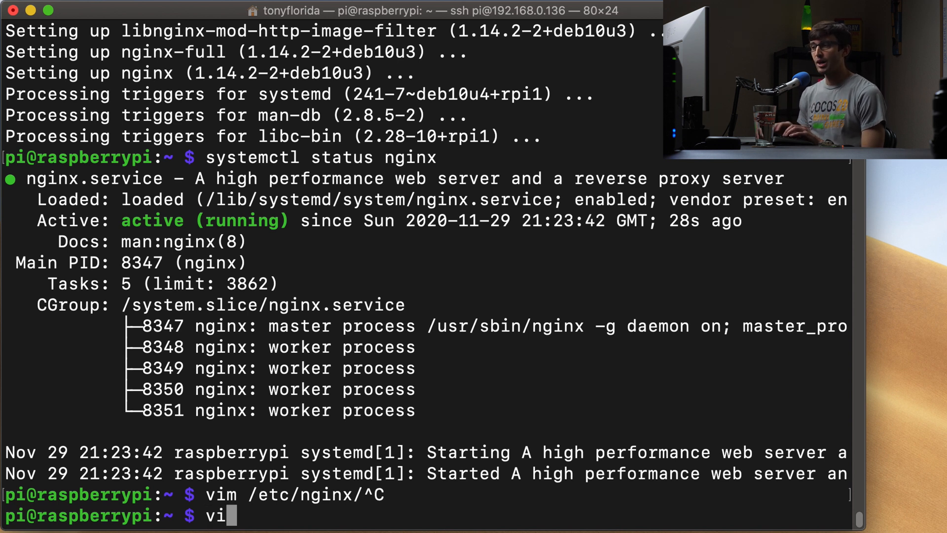
pyautogui.write('nan')
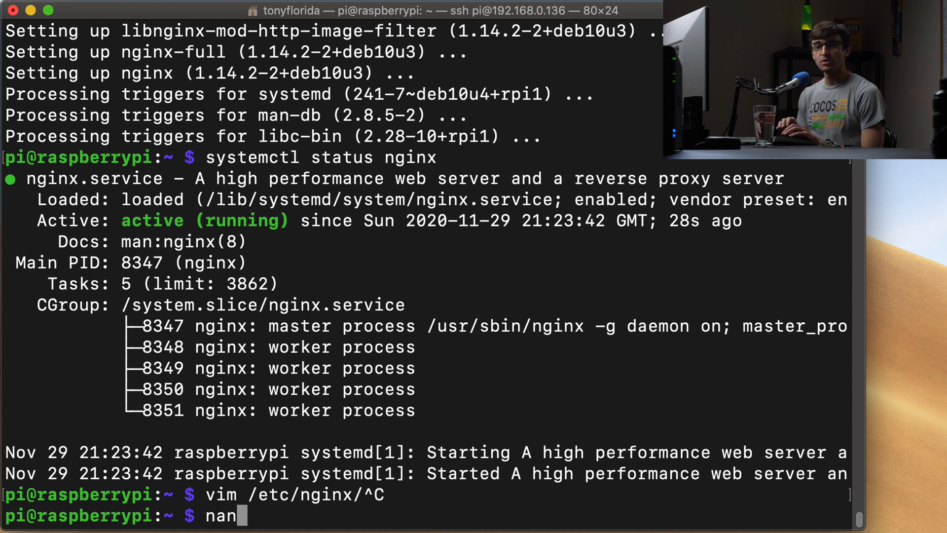
pyautogui.write('o')
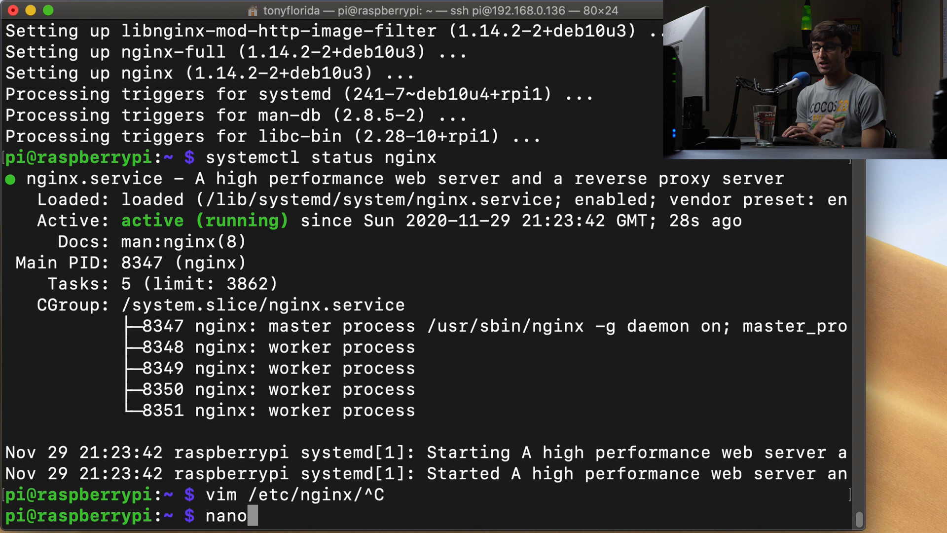
pyautogui.press('BackSpace')
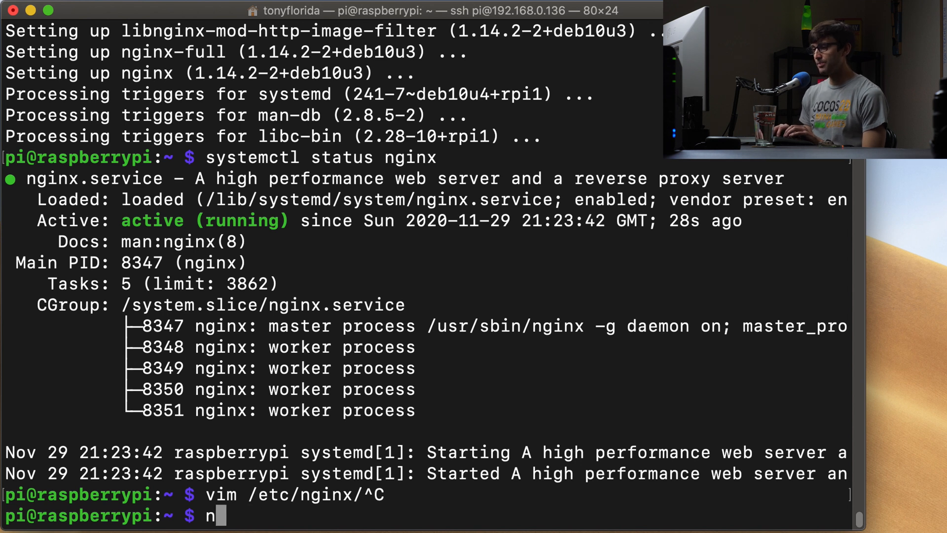
pyautogui.write('i')
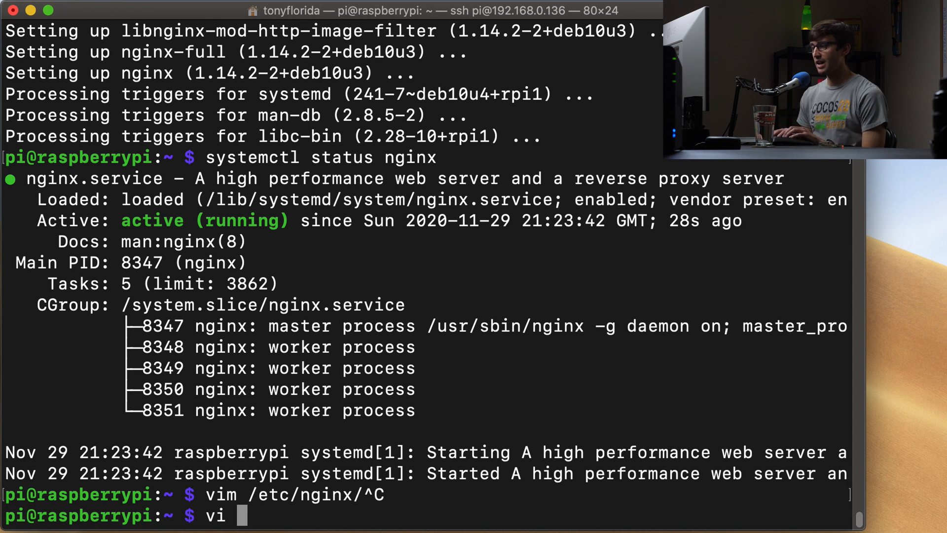
pyautogui.write('/etc/nginx/sis')
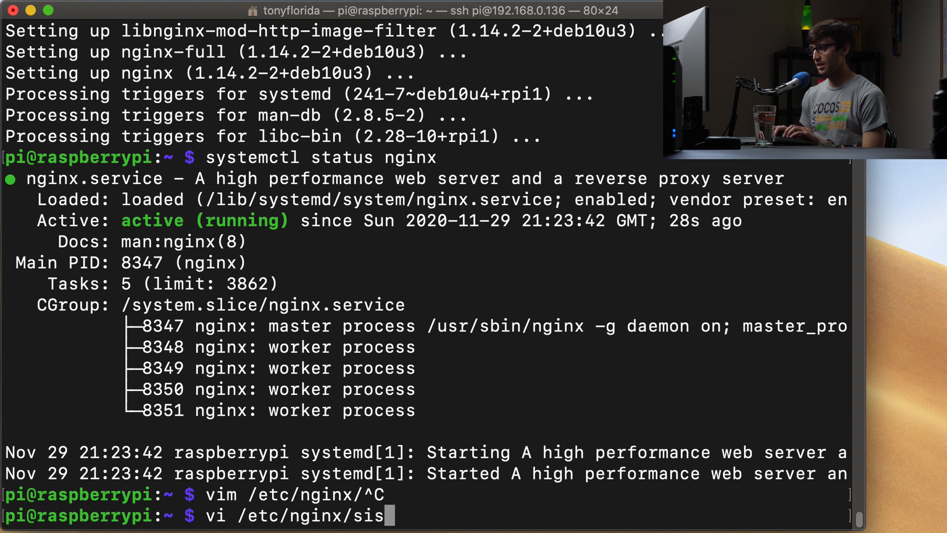
pyautogui.write('ites-available/default')
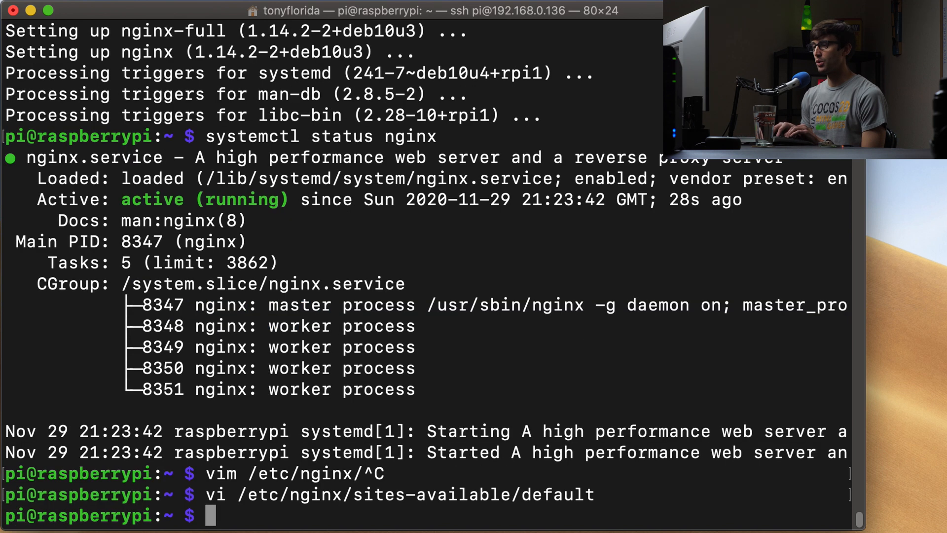
# Change directory to /var/www/html and begin listing its files
pyautogui.write('cd')
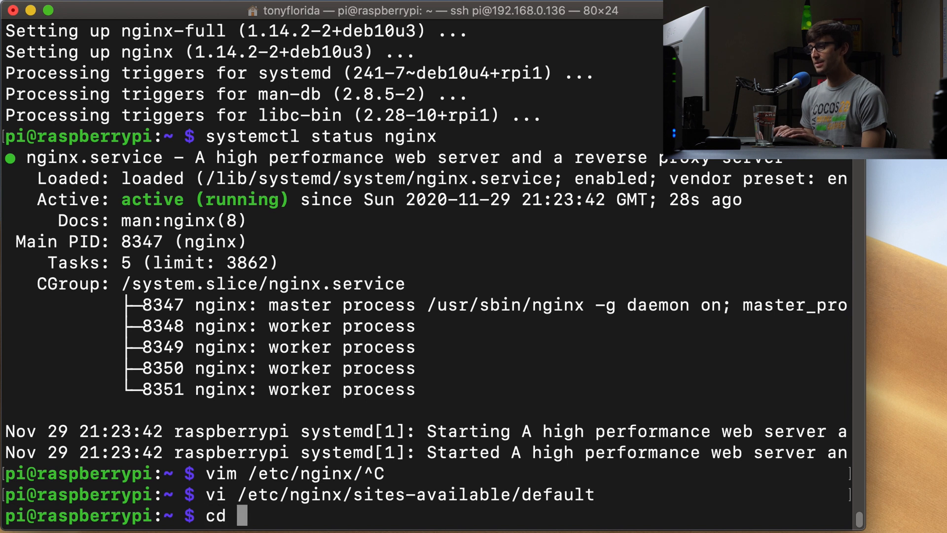
pyautogui.write('/va')
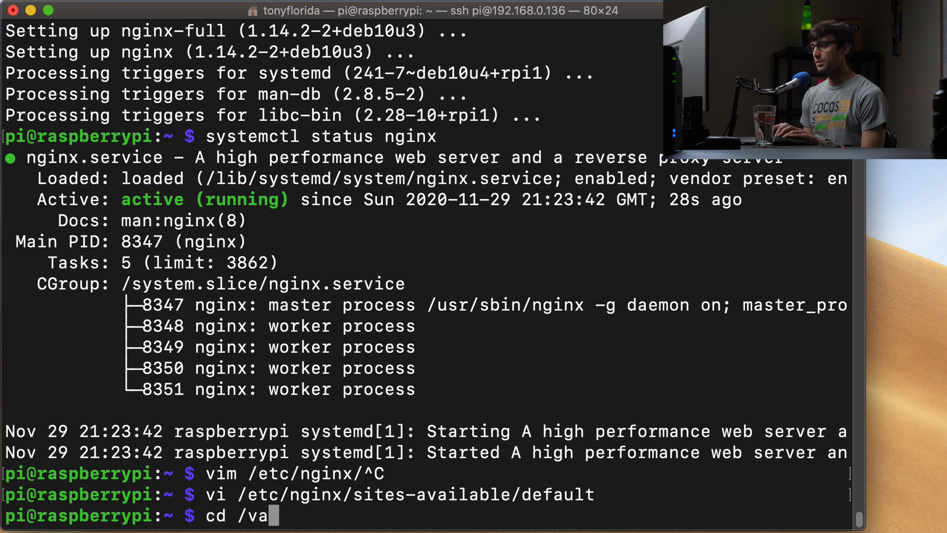
pyautogui.write('r/www/h')
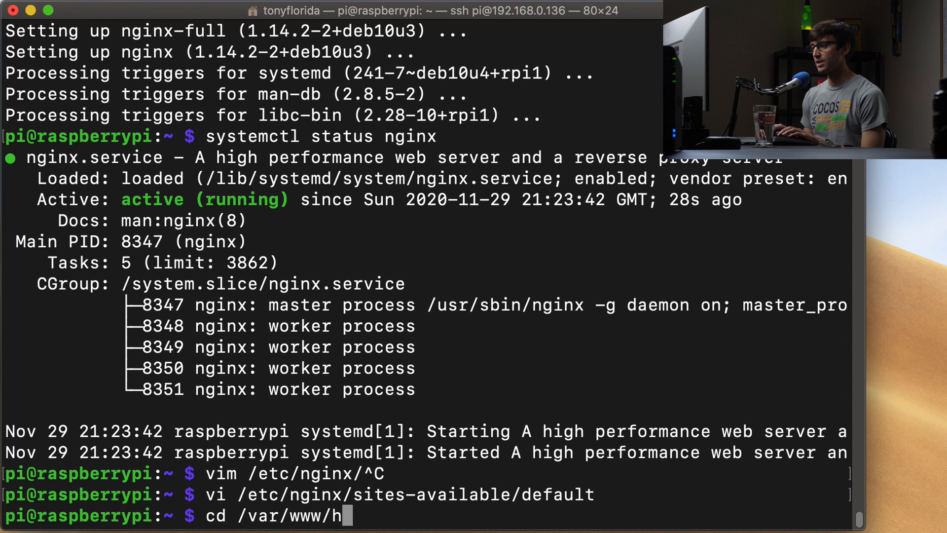
pyautogui.write('tml')
pyautogui.write('ls')
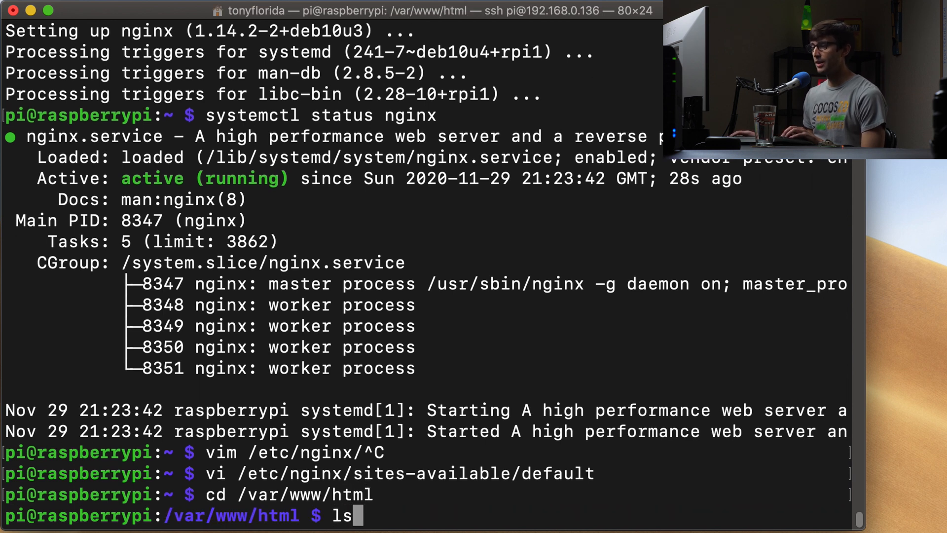
pyautogui.moveTo(512, 379)
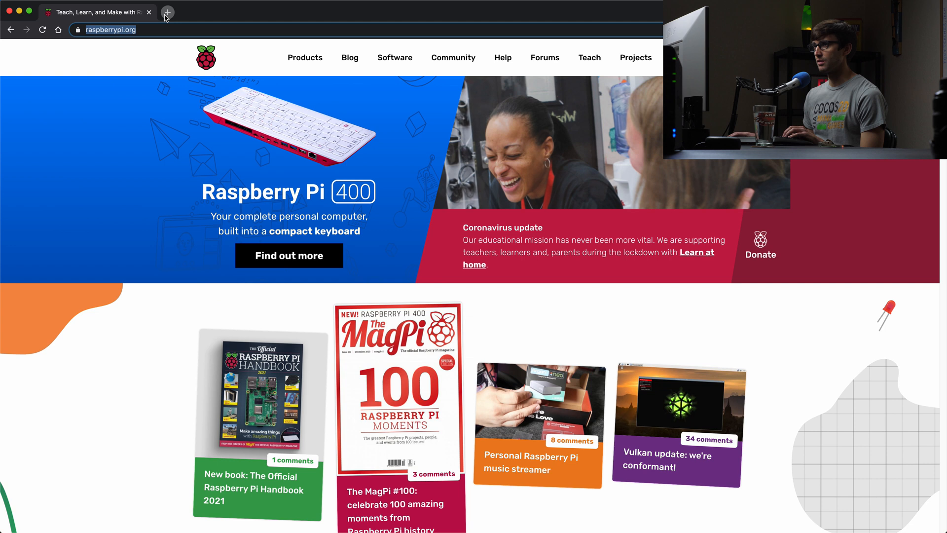
# Load 192.168.0.136 in a new Chrome tab
pyautogui.click(167, 11)
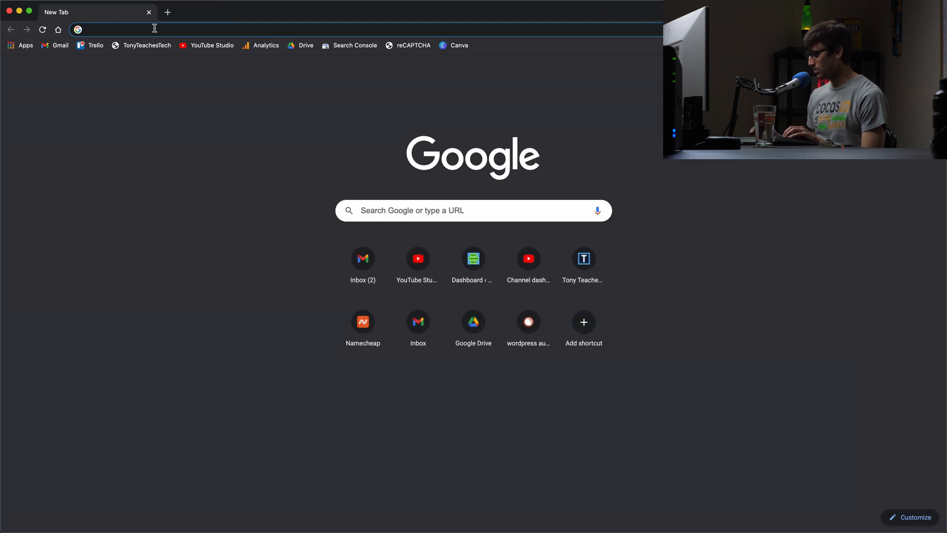
pyautogui.write('192.168.0.136')
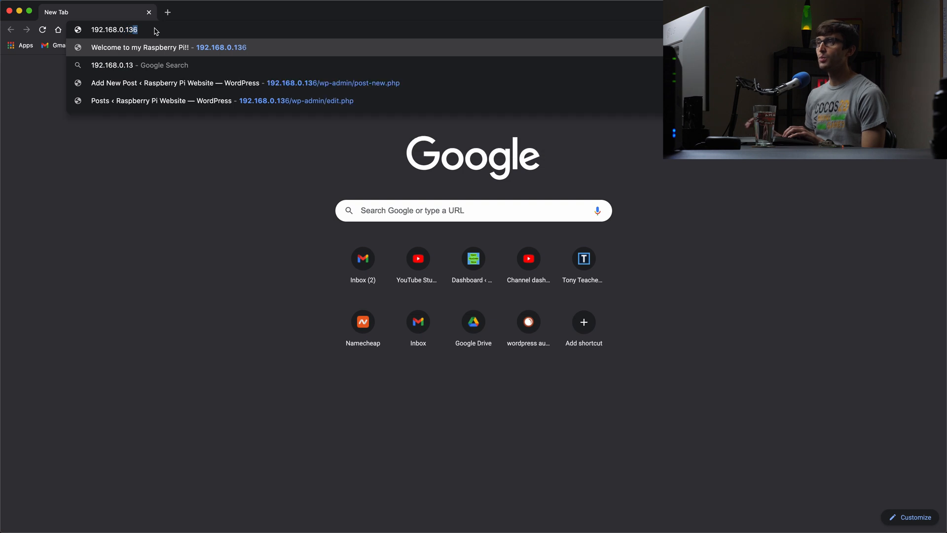
pyautogui.press('Enter')
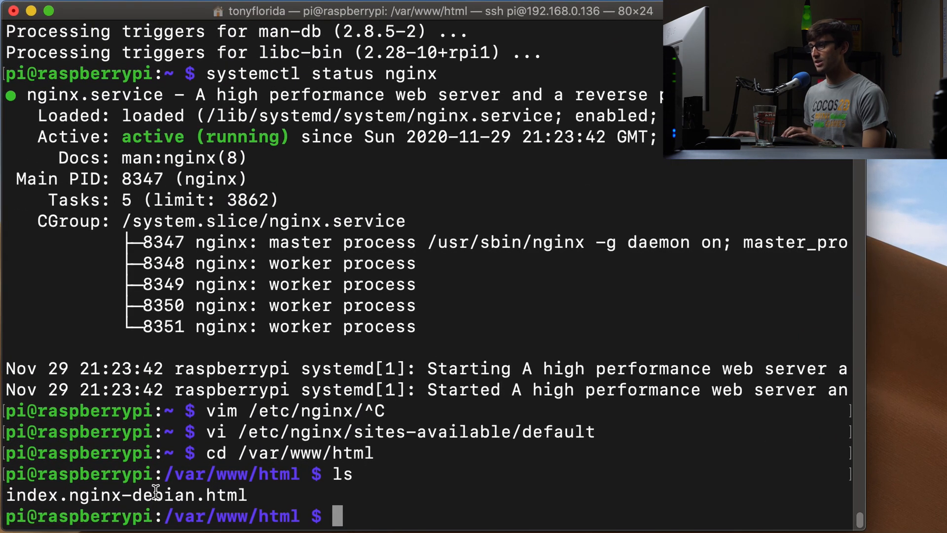
# Attempt removing index.nginx-debian.html, then inspect the folder's ownership with ls -la
pyautogui.write('rm')
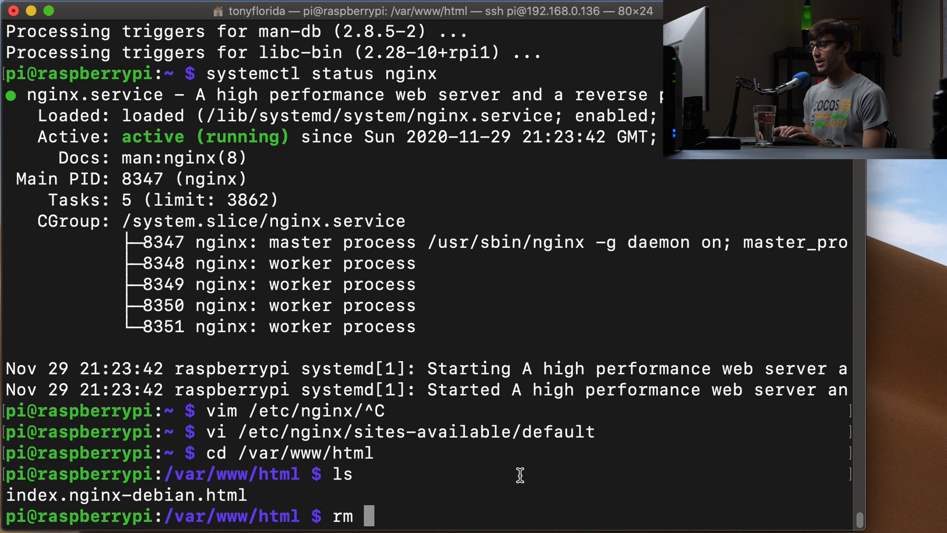
pyautogui.write('index.nginx-debian.html')
pyautogui.write('y')
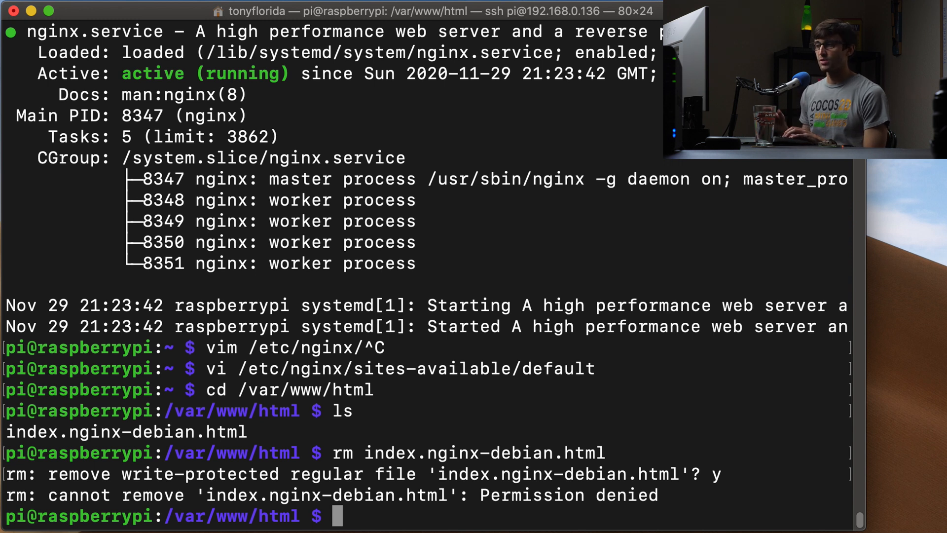
pyautogui.write('ls')
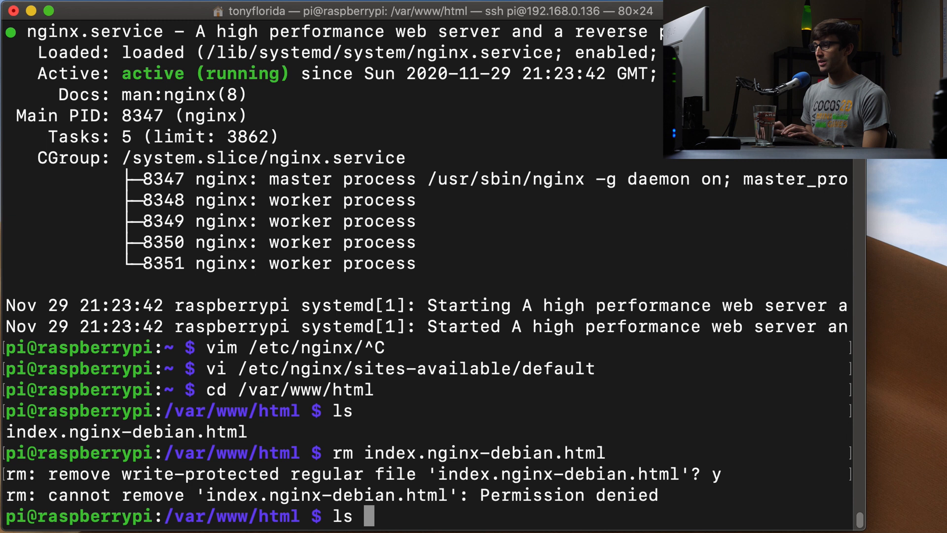
pyautogui.write('ls -la')
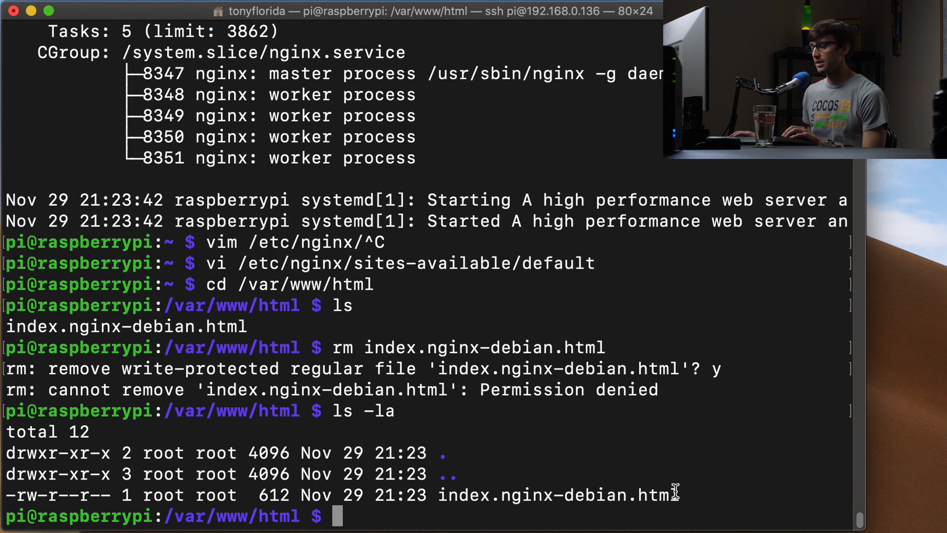
pyautogui.moveTo(387, 495); pyautogui.dragTo(676, 495)
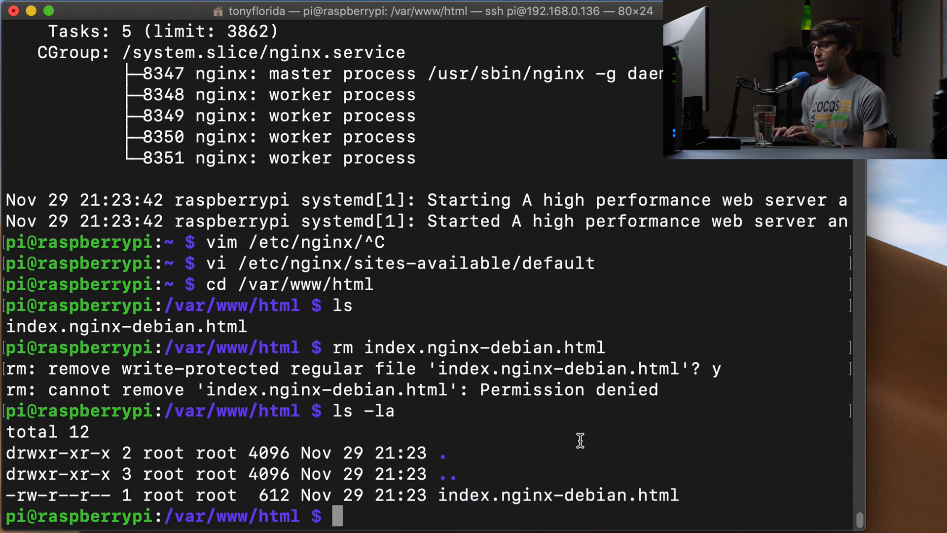
# Change the web root's owner to pi:pi using sudo chown
pyautogui.write('chow')
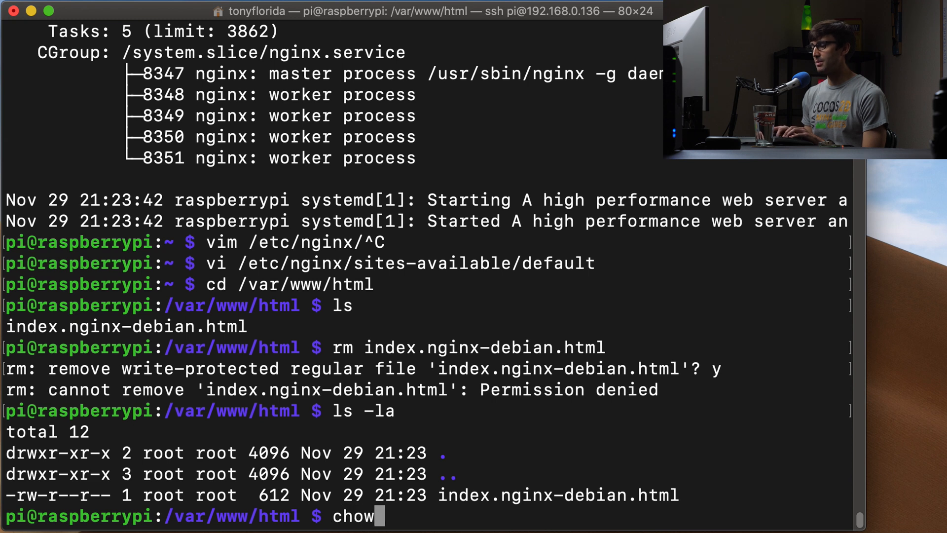
pyautogui.write('n')
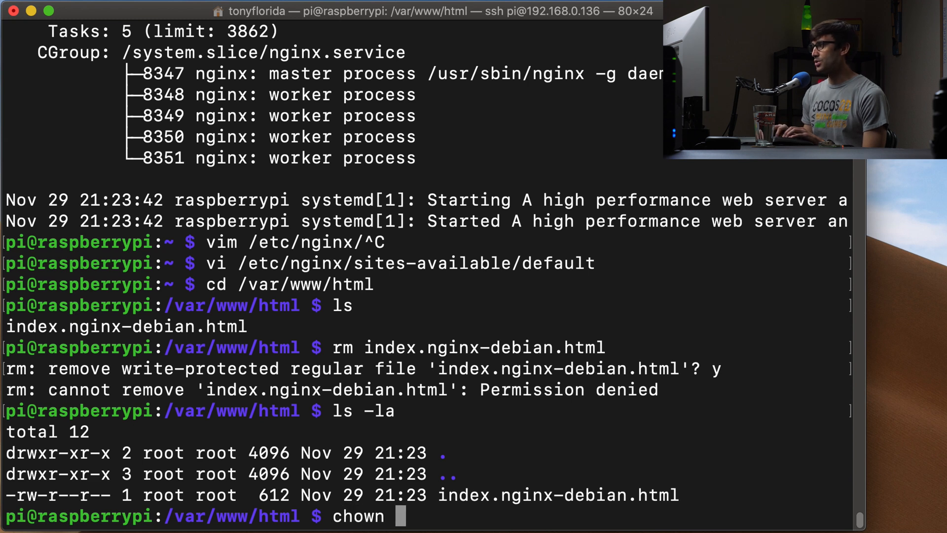
pyautogui.write('pi')
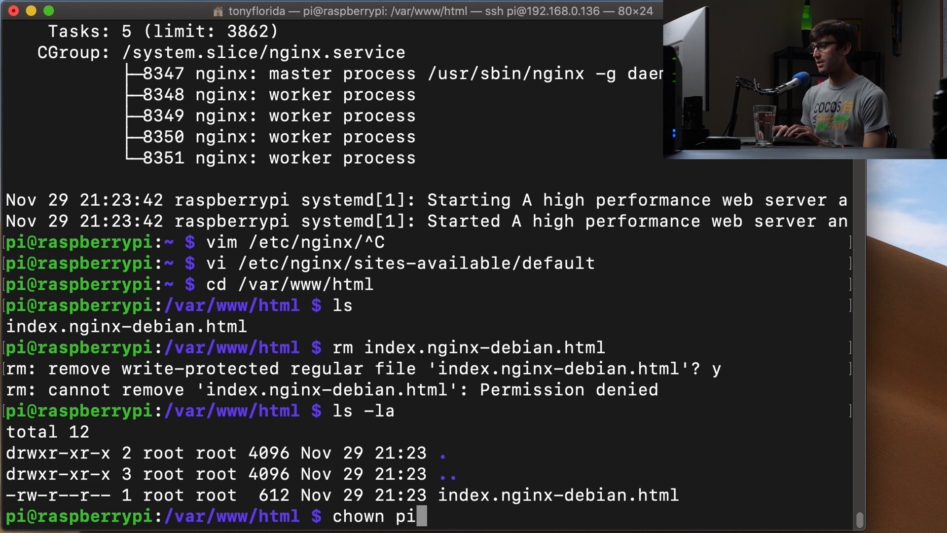
pyautogui.write(':p')
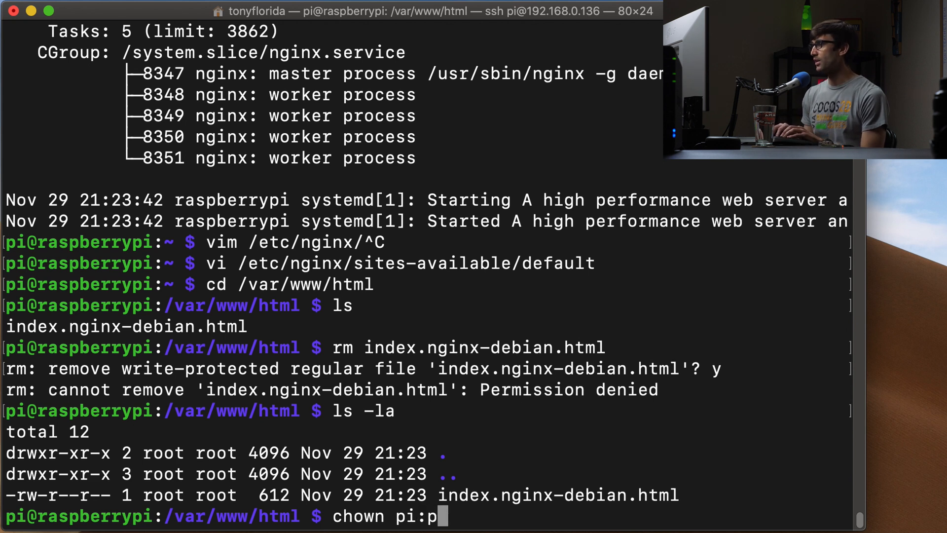
pyautogui.write('i .')
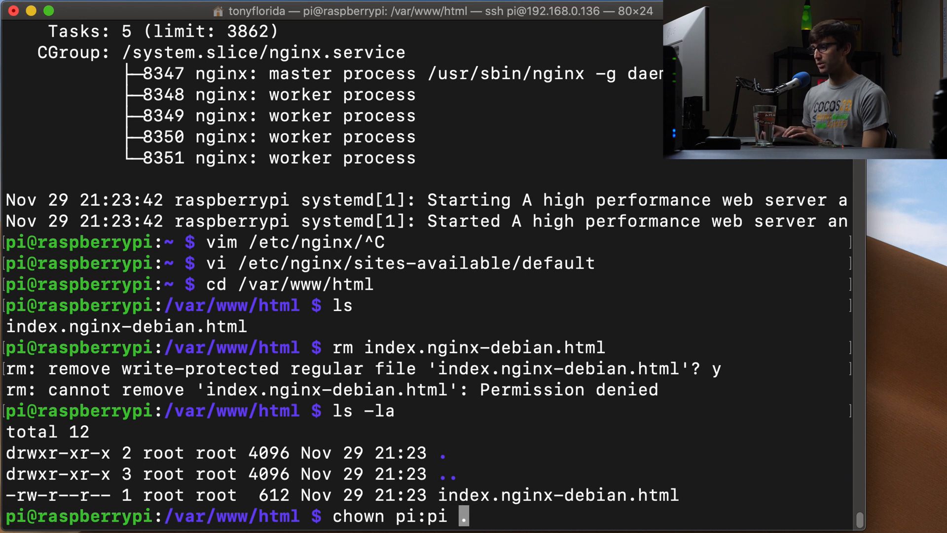
pyautogui.write('s')
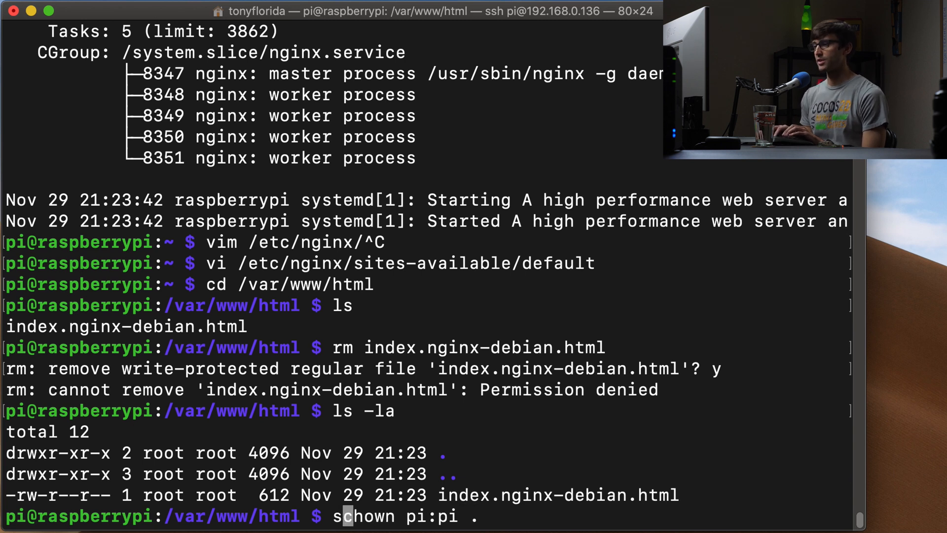
pyautogui.write('udo')
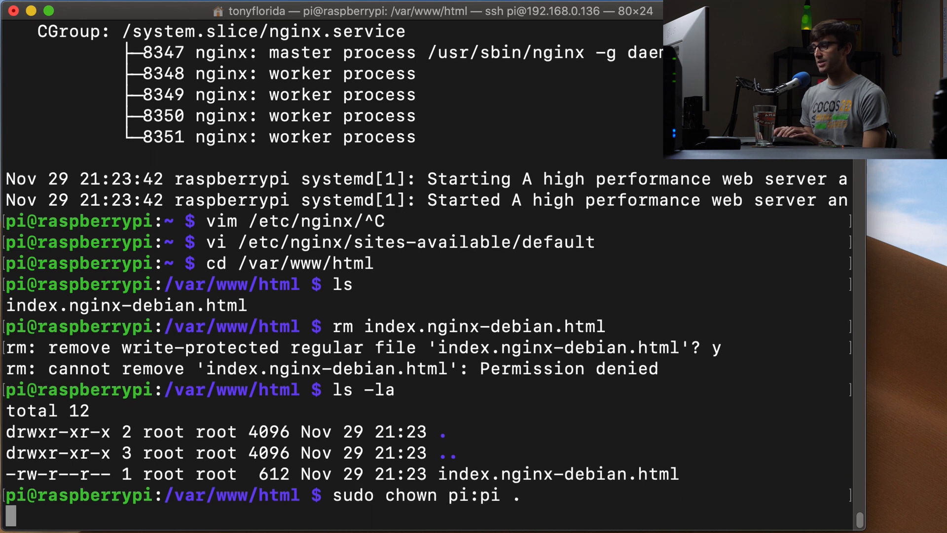
# Verify ownership with ls -la and delete index.nginx-debian.html with sudo rm
pyautogui.write('ls -la')
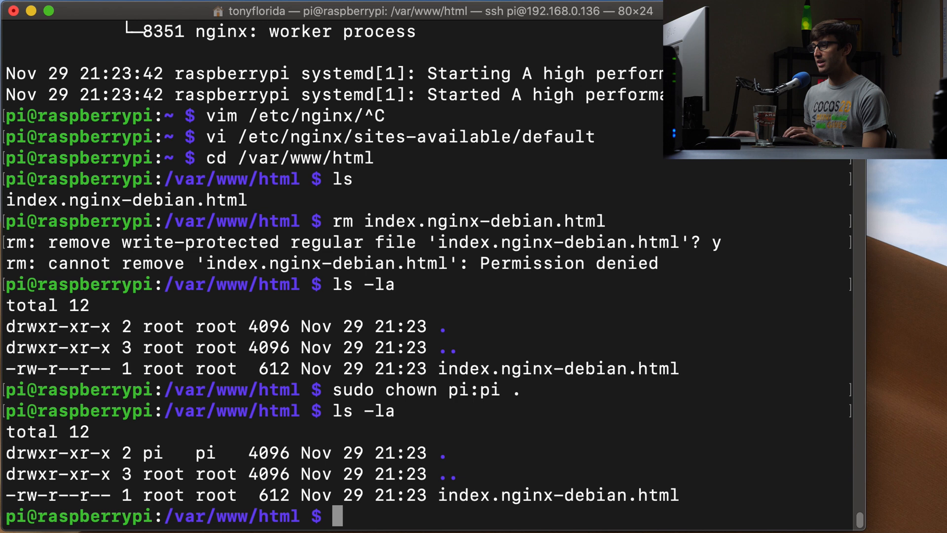
pyautogui.moveTo(163, 452); pyautogui.dragTo(447, 452)
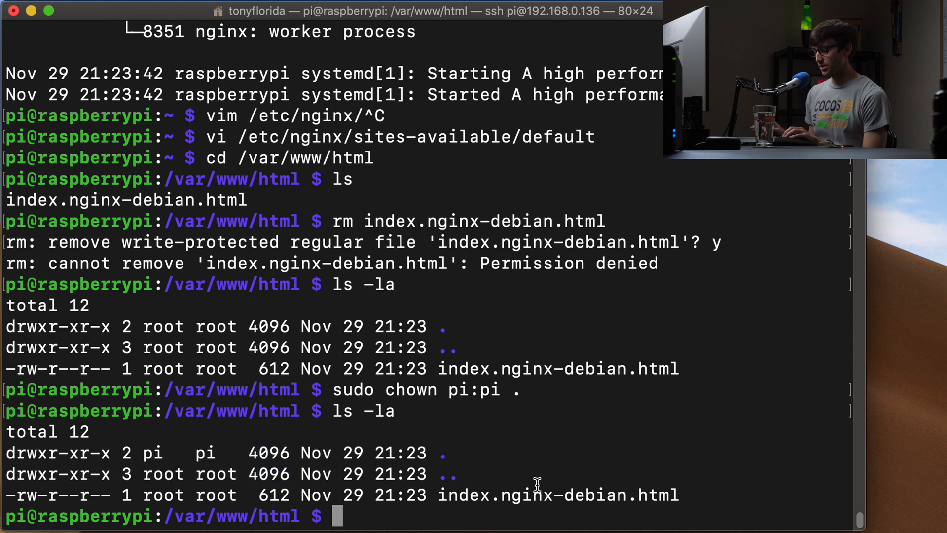
pyautogui.write('sudo r')
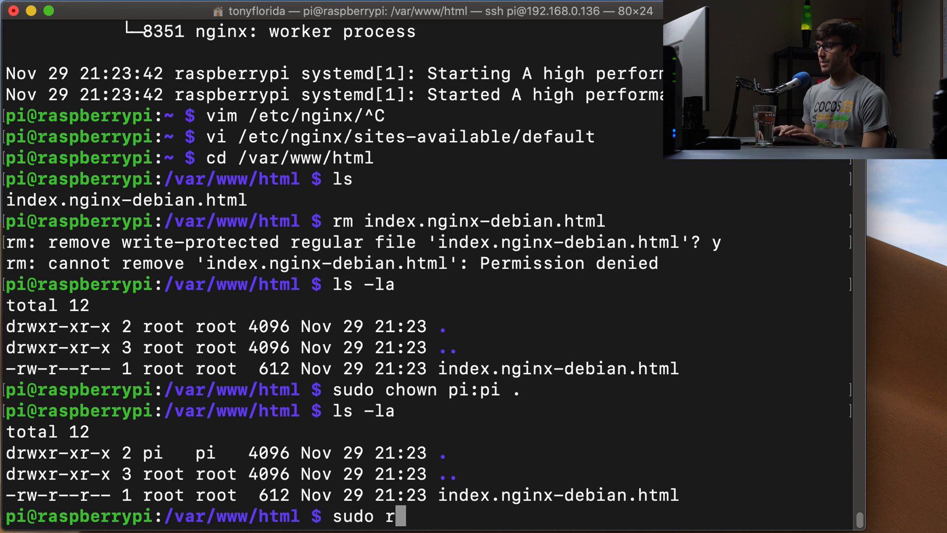
pyautogui.write('m index.nginx-debian.html')
pyautogui.write('ls')
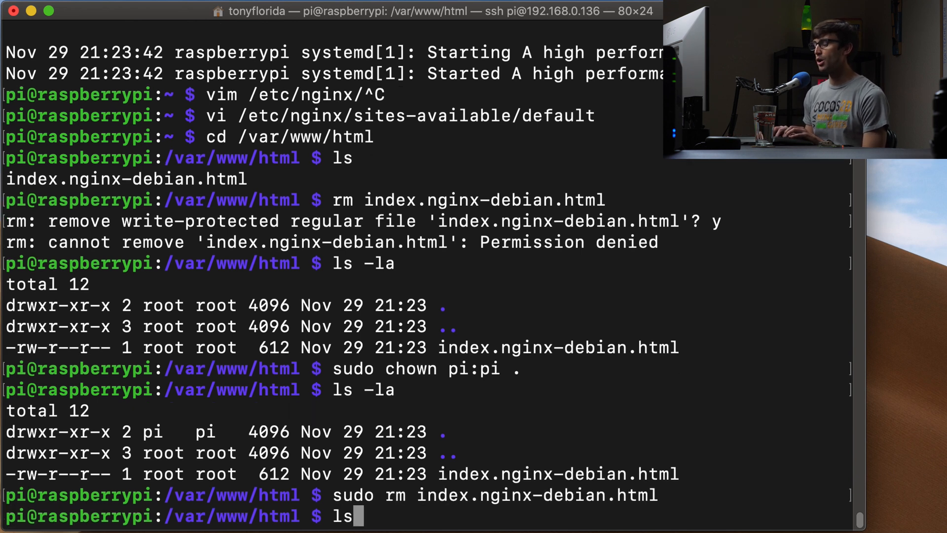
# Write index.html in vim with the 'Welcome to my Raspberry Pi!!' page and save it
pyautogui.write('vim')
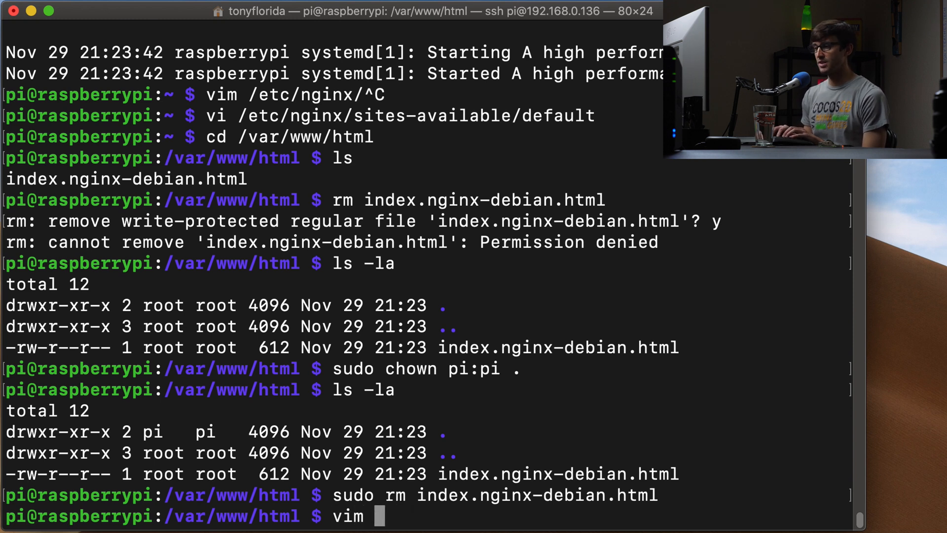
pyautogui.write('in')
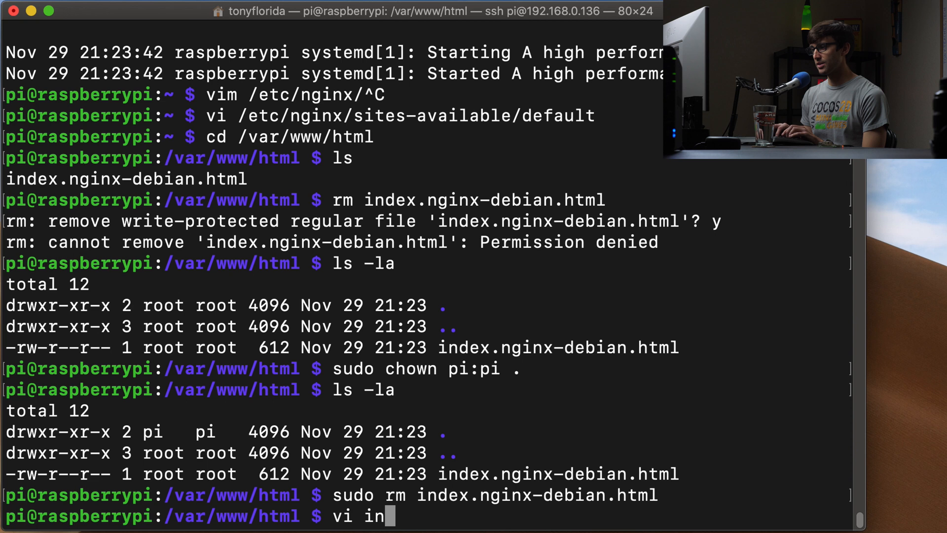
pyautogui.write('dex.h')
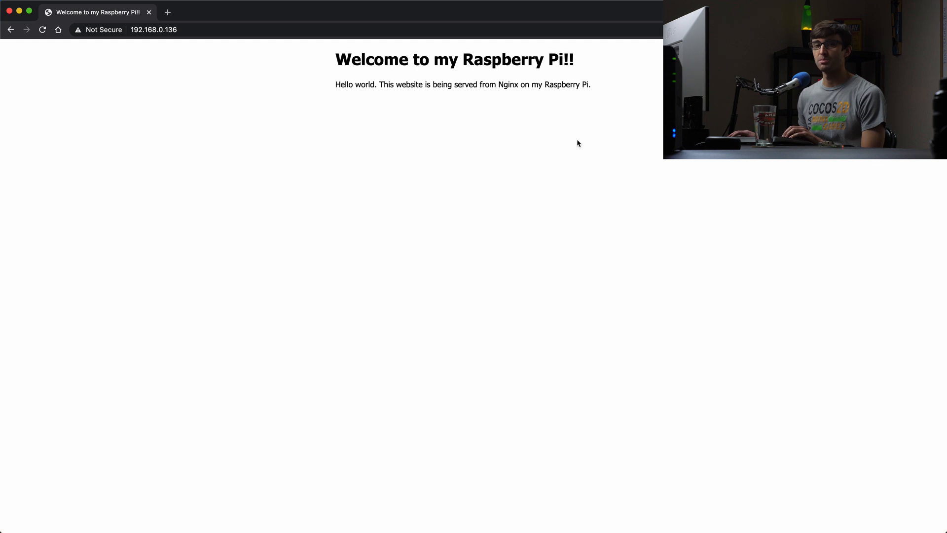
pyautogui.moveTo(344, 65)
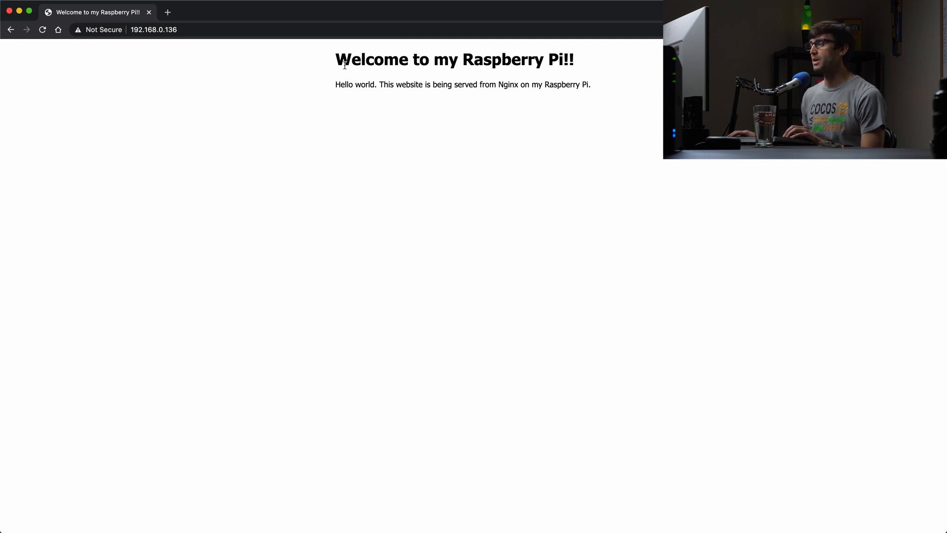
# Highlight the 'Welcome to my Raspberry Pi!!' heading on the served page, then deselect it
pyautogui.moveTo(336, 59); pyautogui.dragTo(573, 59)
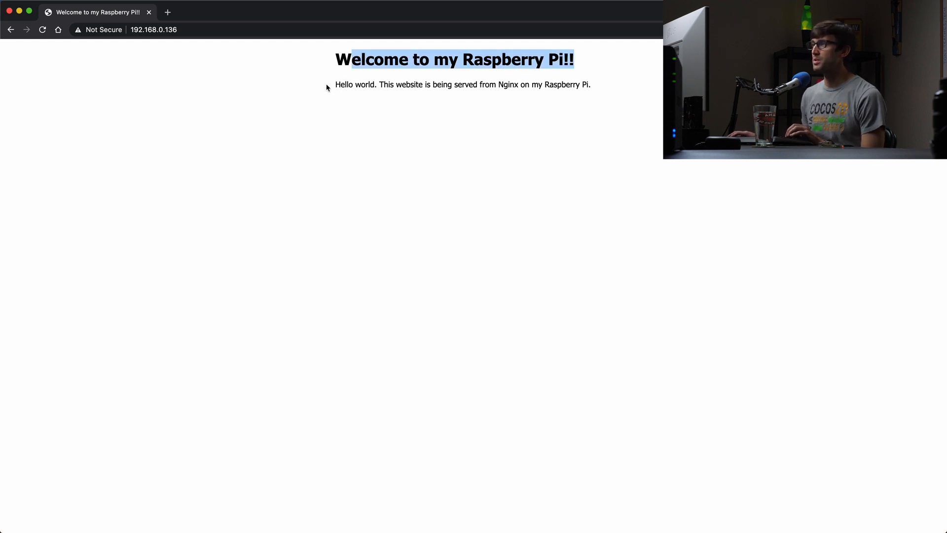
pyautogui.moveTo(336, 84); pyautogui.dragTo(589, 84)
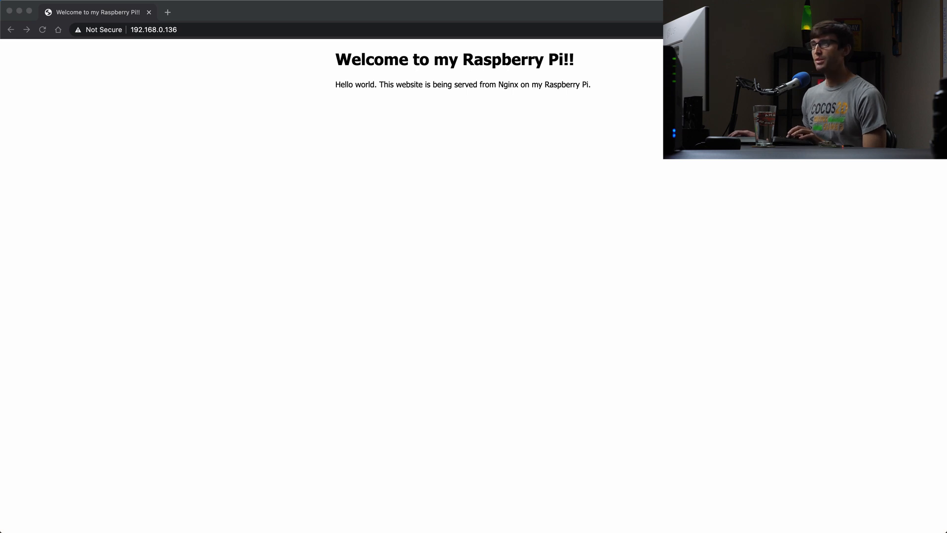
# Open raspberrypi.org/app/uploads/2011/10/Raspi-PGB001.png in a new tab and select its URL
pyautogui.click(167, 12)
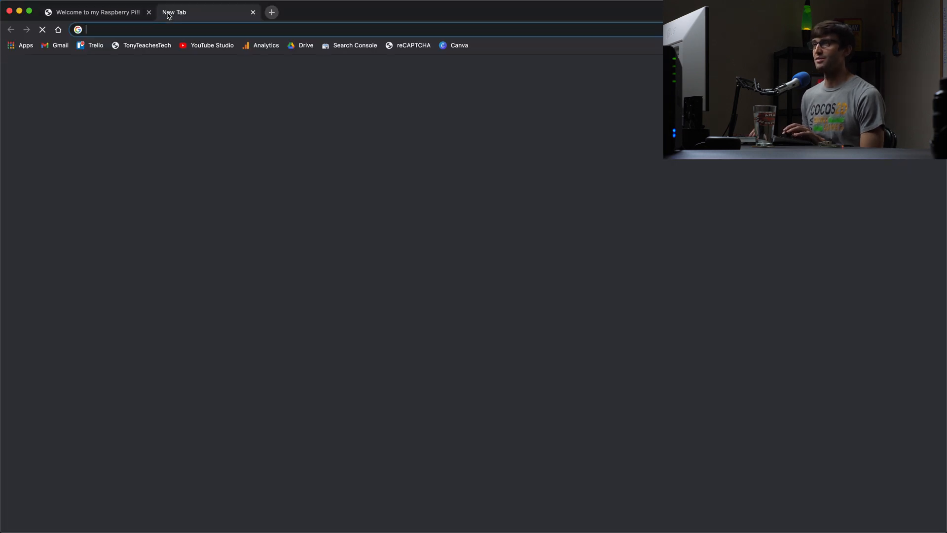
pyautogui.write('raspberrypi.org/app/uploads/2011/10/Raspi-PGB001.png')
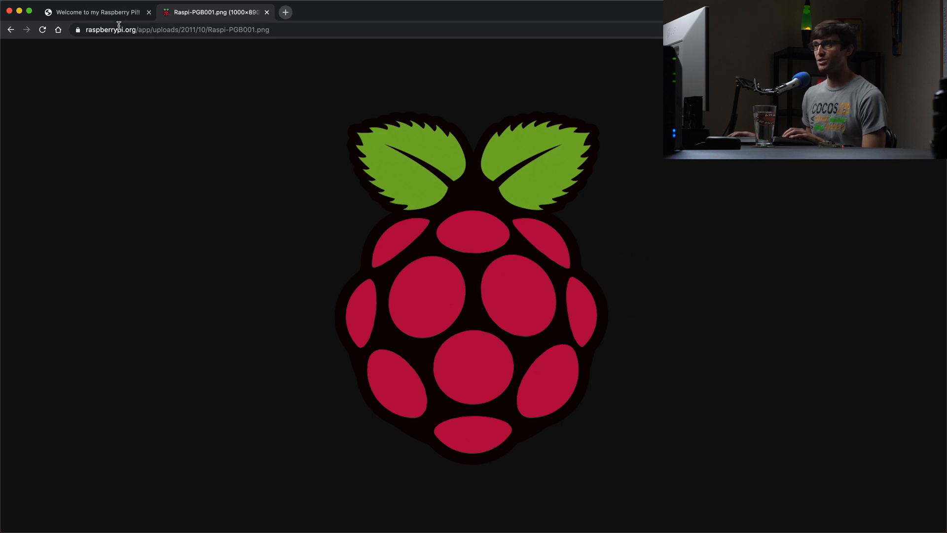
pyautogui.click(175, 29)
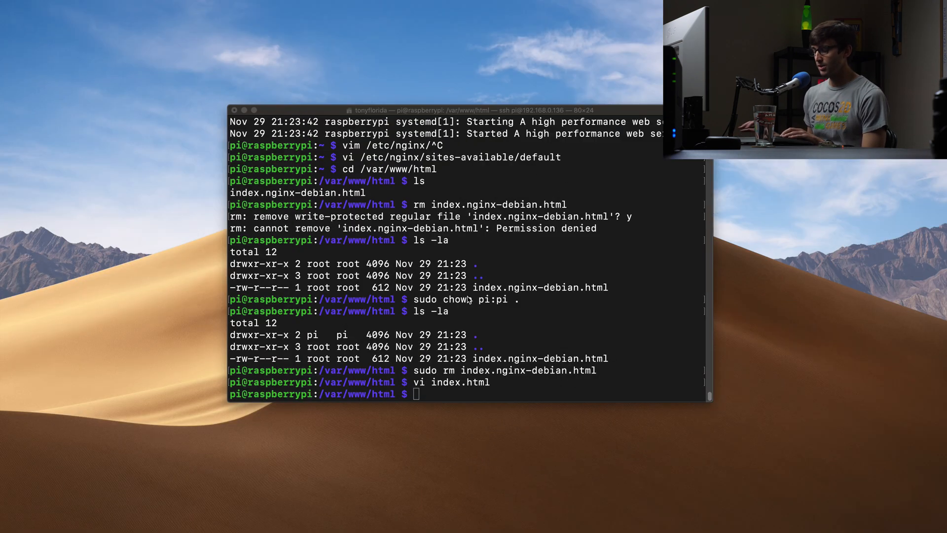
# Download Raspi-PGB001.png with wget, list the folder, and select the file name
pyautogui.write('wget')
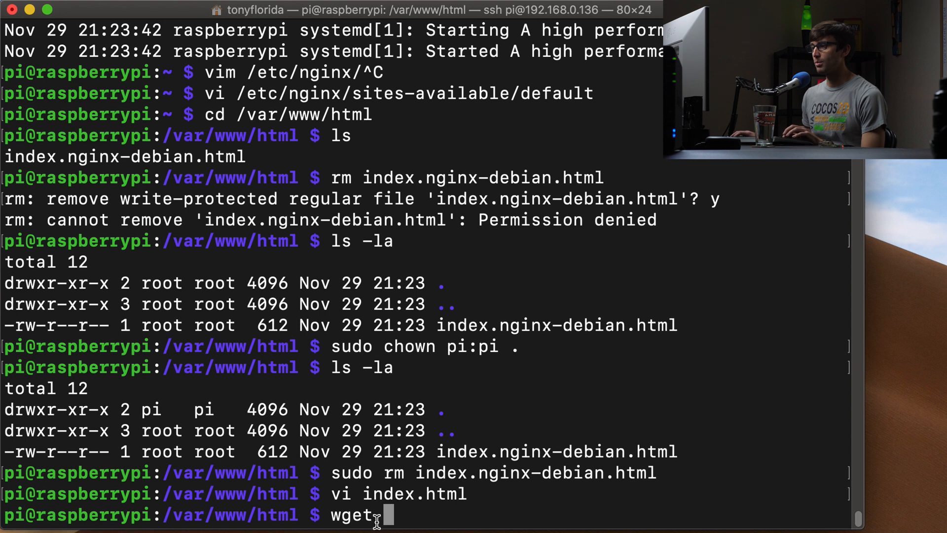
pyautogui.write('https://www.raspberrypi.org/app/uploads/2011/10/Raspi-PGB001.png')
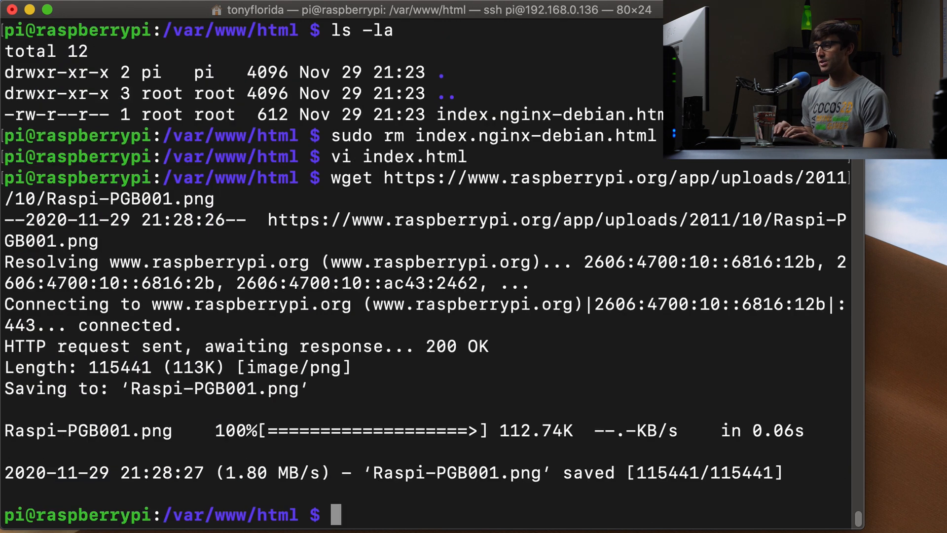
pyautogui.write('l')
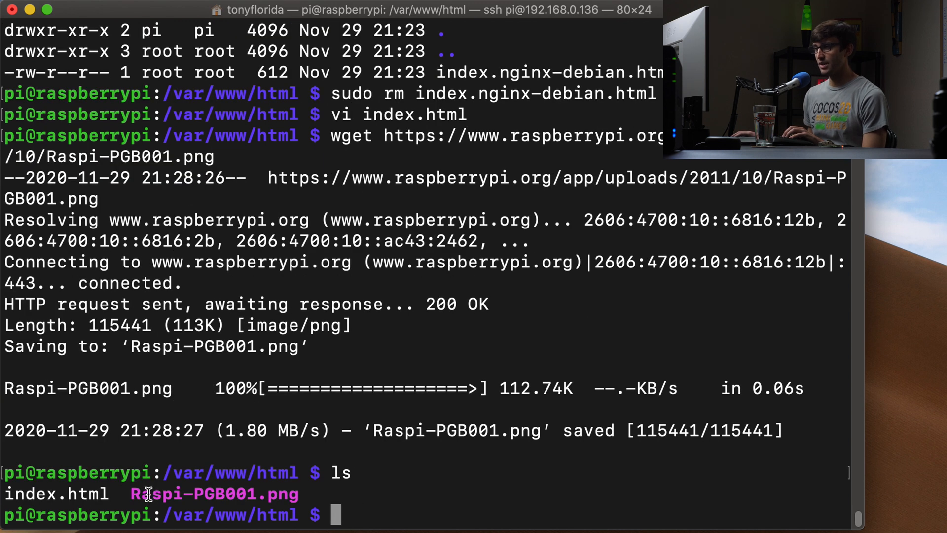
pyautogui.doubleClick(213, 494)
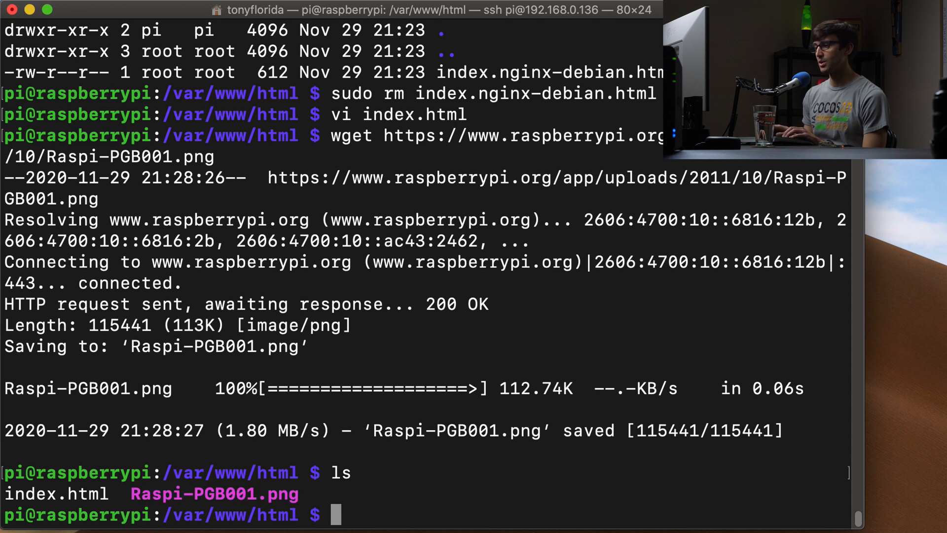
# Add <img src="Raspi-PGB001.png" width="500px"/> below the paragraph in index.html via vi
pyautogui.write('vi index.html')
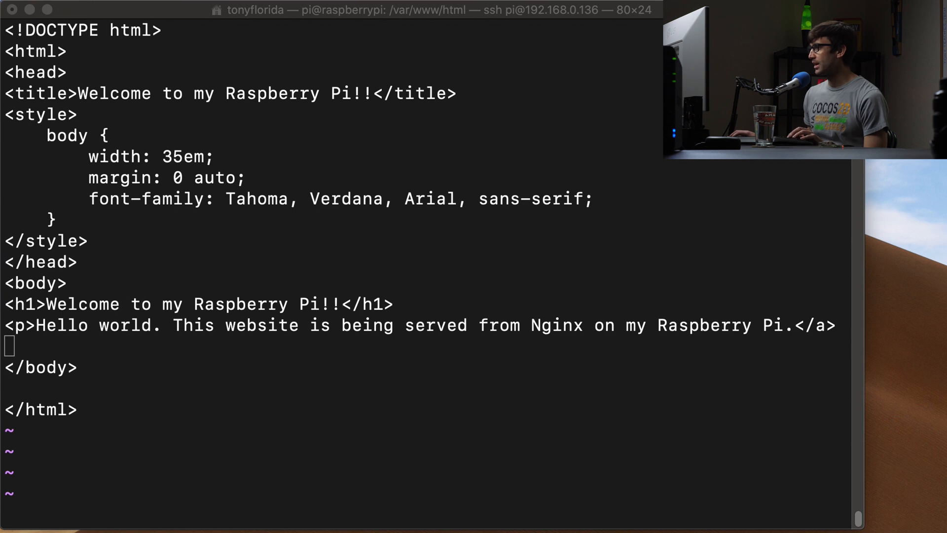
pyautogui.write('<img src="Raspi-PGB001.png" width="500px"/>')
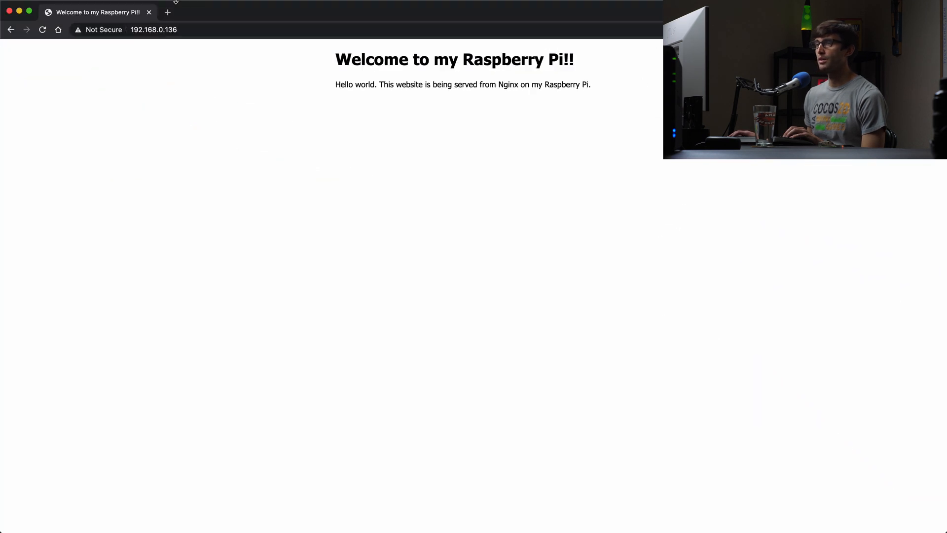
# Reload 192.168.0.136 in Chrome to check the updated welcome page
pyautogui.click(154, 29)
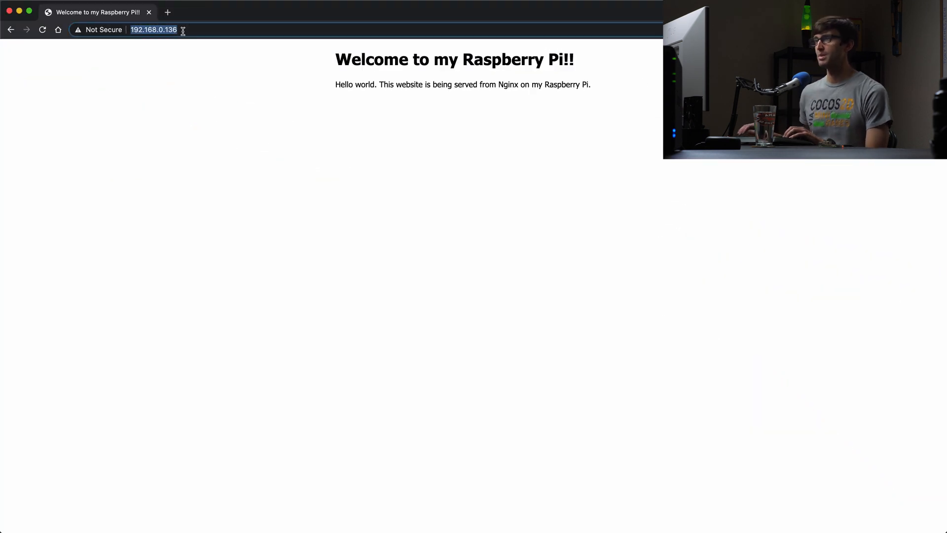